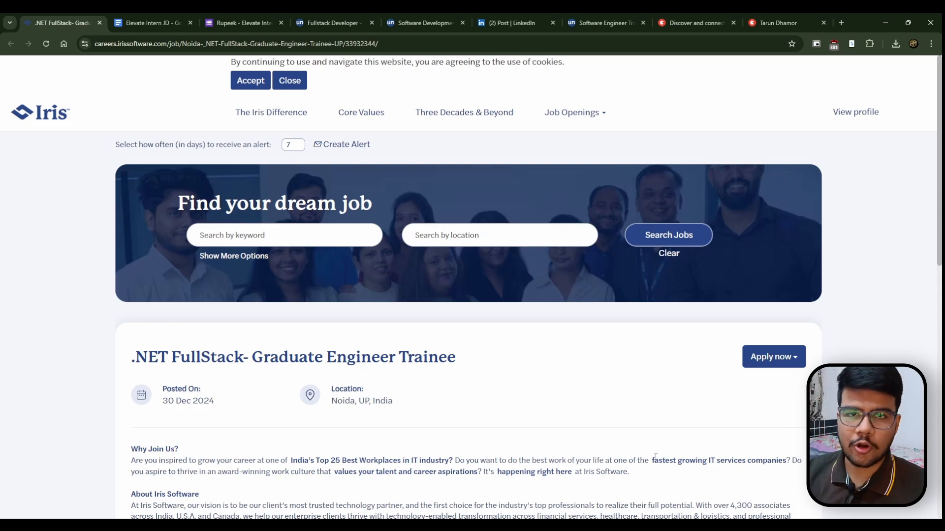
Step: Scroll down the current job listing and double-click a word in it
{"action": "scroll", "scroll_direction": "down", "scroll_amount": 3}
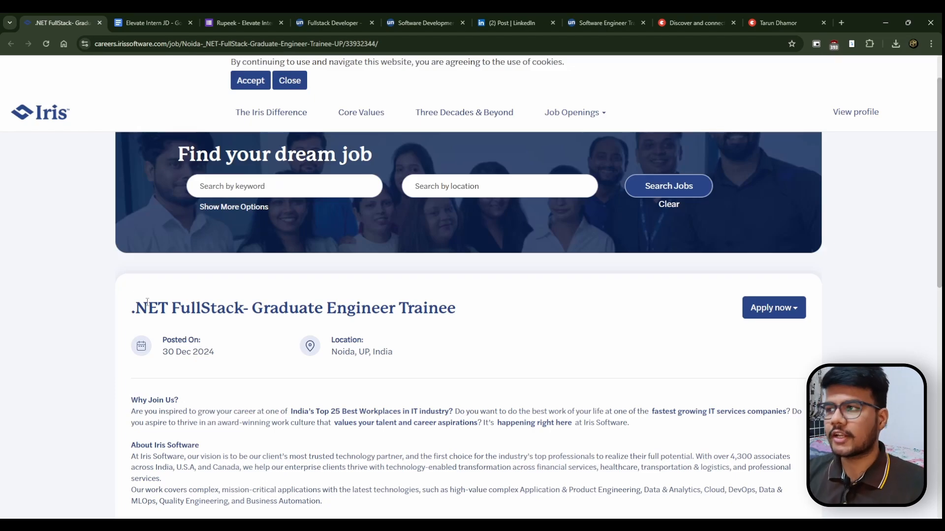
{"action": "scroll", "scroll_direction": "down", "scroll_amount": 3}
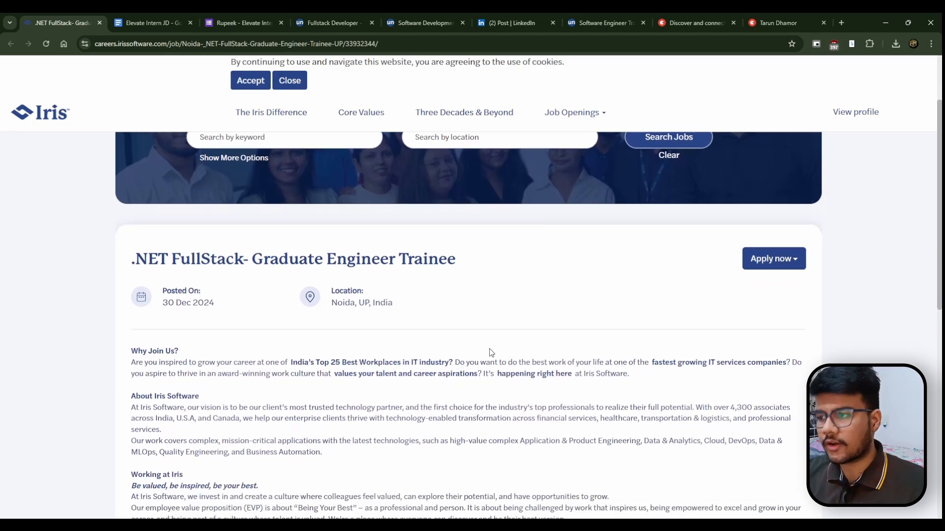
{"action": "scroll", "scroll_direction": "down", "scroll_amount": 3}
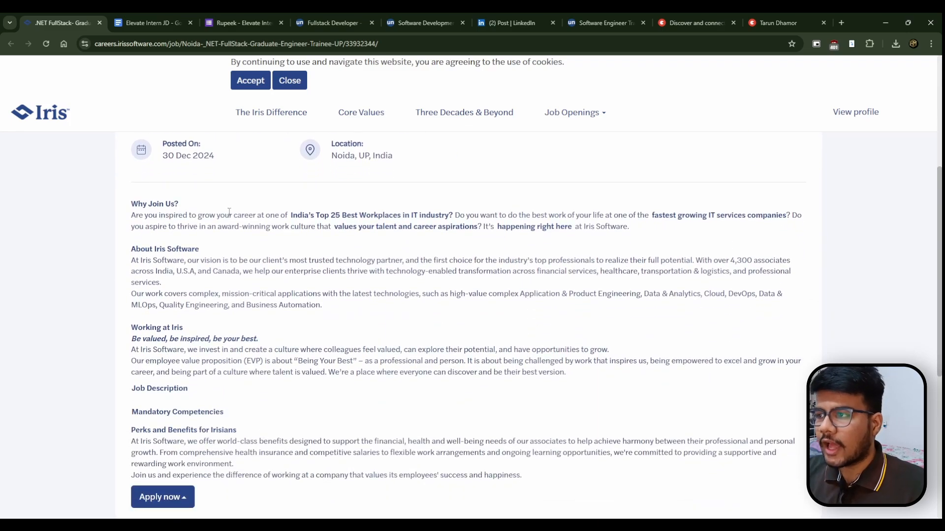
{"action": "mouse_move", "coordinate": [280, 182]}
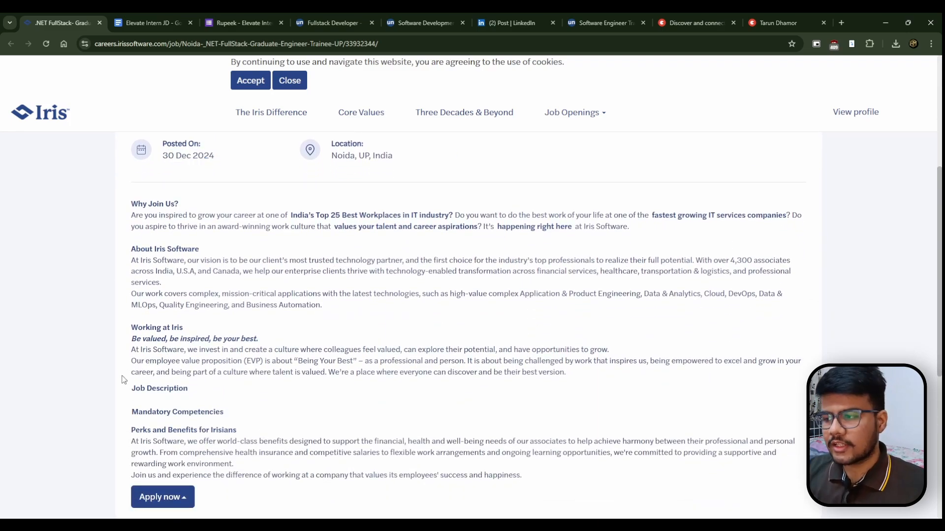
{"action": "double_click", "coordinate": [159, 388]}
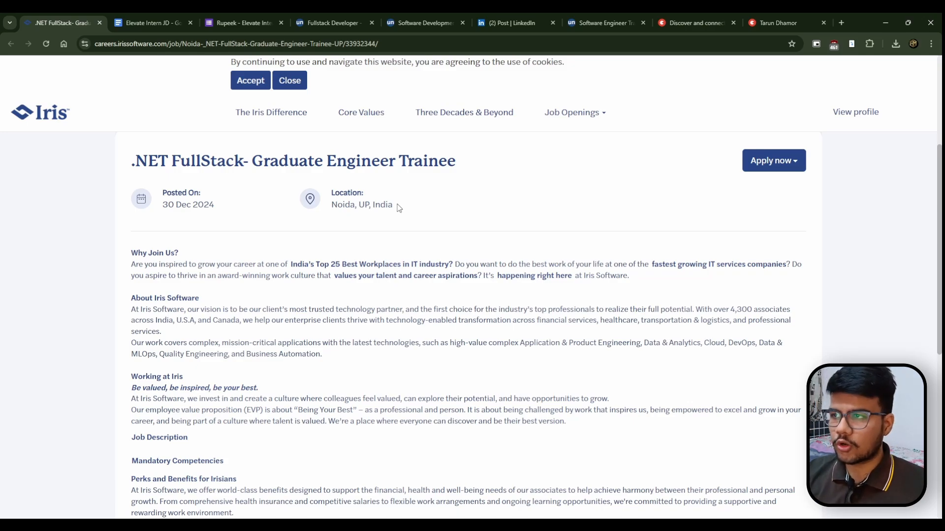
Step: In another listing tab, highlight text and the two Qualifications bullet points
{"action": "left_click", "coordinate": [150, 23]}
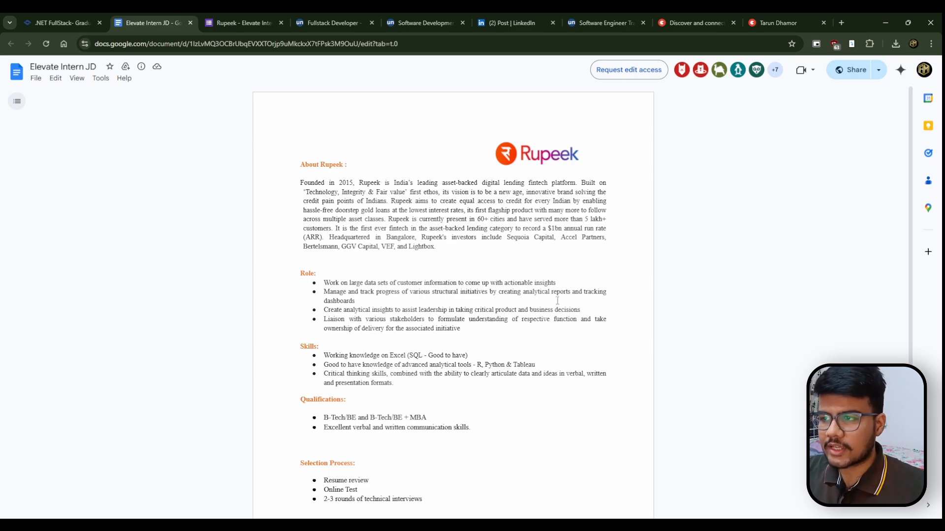
{"action": "double_click", "coordinate": [333, 282]}
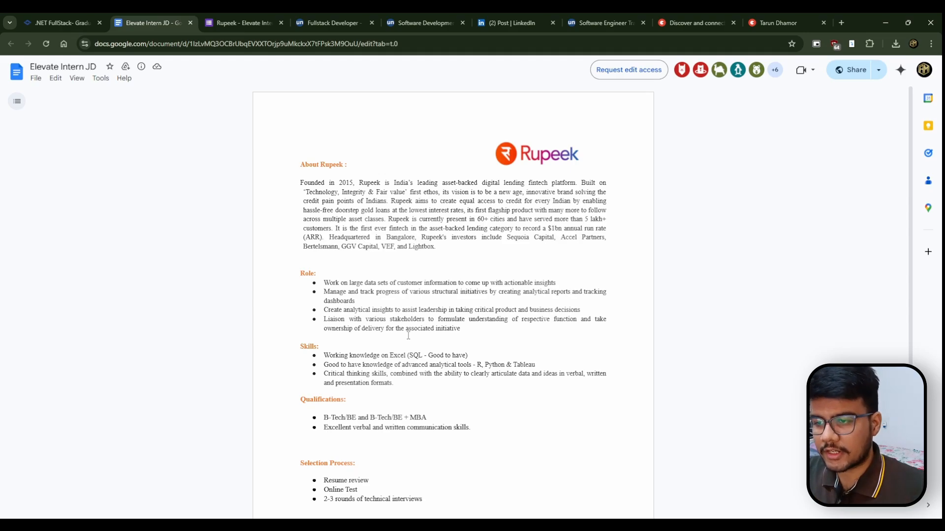
{"action": "scroll", "scroll_direction": "down", "scroll_amount": 3}
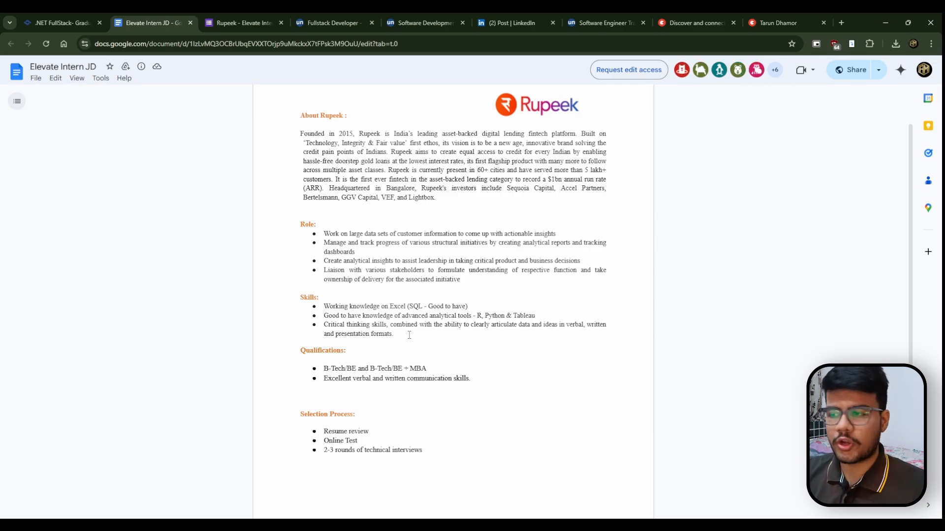
{"action": "left_click_drag", "start_coordinate": [324, 307], "coordinate": [390, 306]}
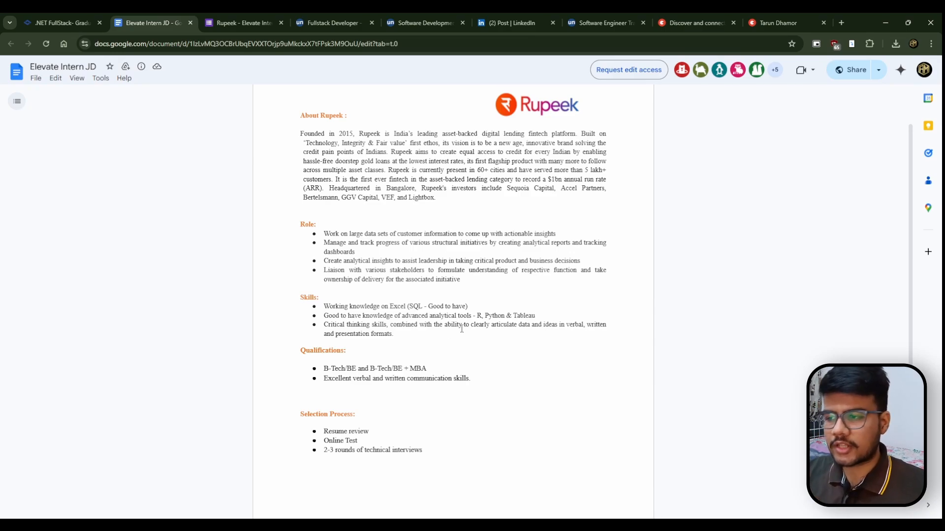
{"action": "mouse_move", "coordinate": [609, 263]}
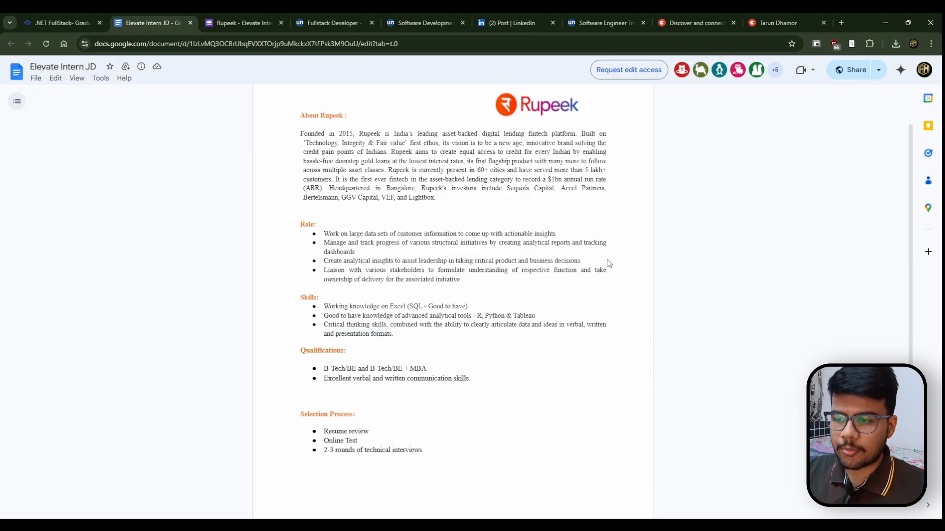
{"action": "left_click_drag", "start_coordinate": [324, 369], "coordinate": [470, 389]}
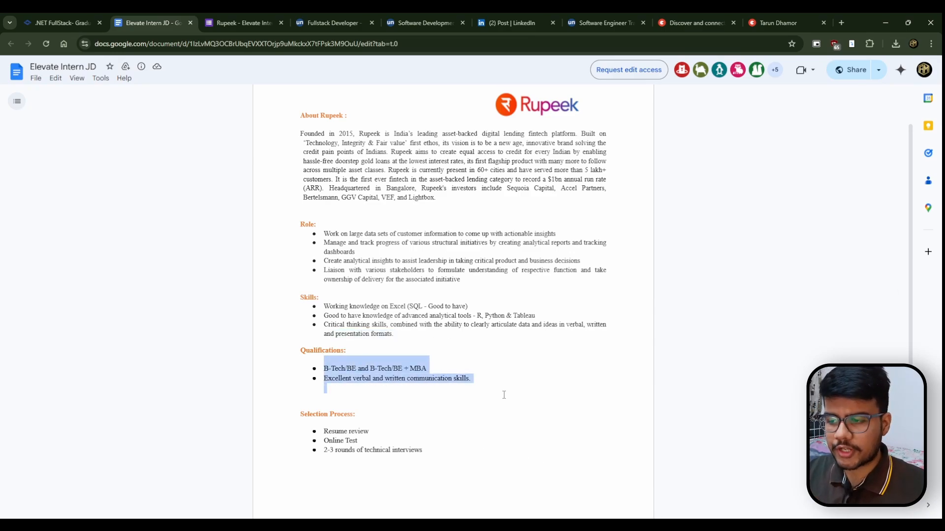
{"action": "left_click", "coordinate": [519, 399]}
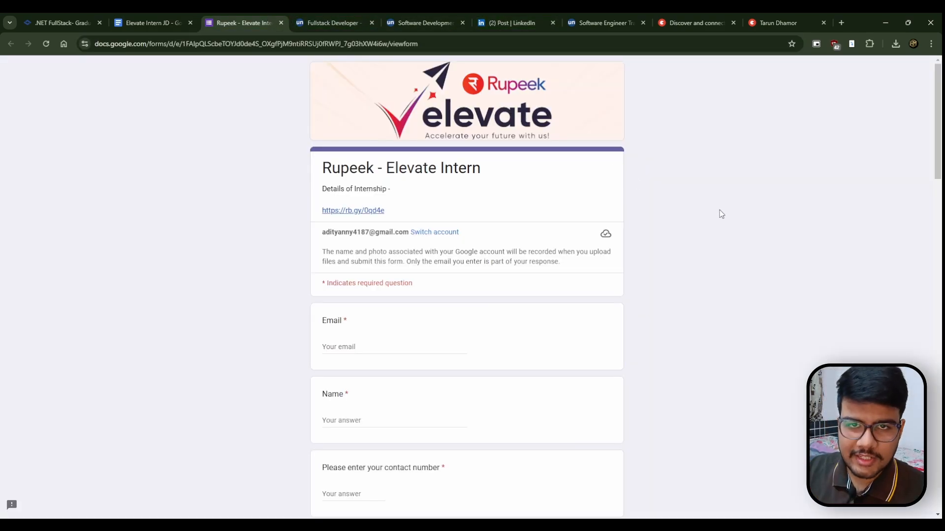
{"action": "mouse_move", "coordinate": [414, 196]}
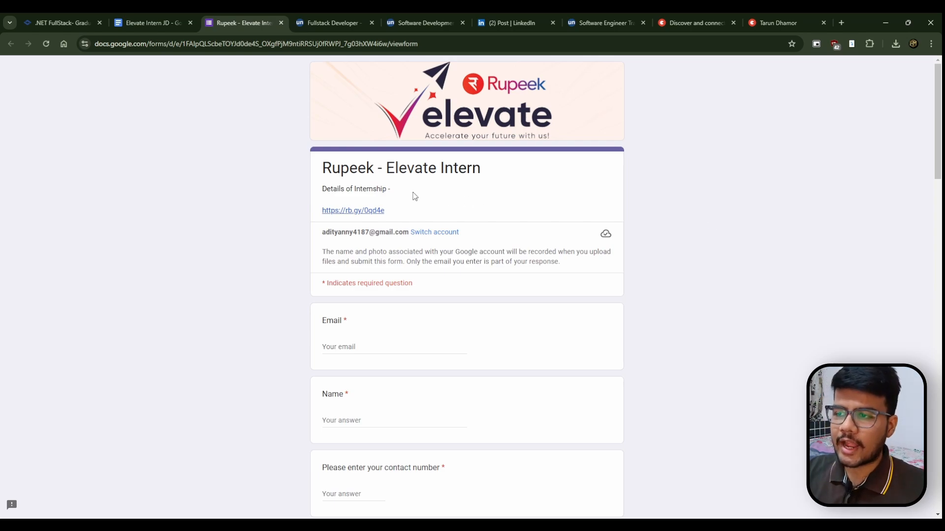
Step: Scroll that listing, then move to the Barclays Fullstack Developer tab and scroll its details
{"action": "scroll", "scroll_direction": "down", "scroll_amount": 3}
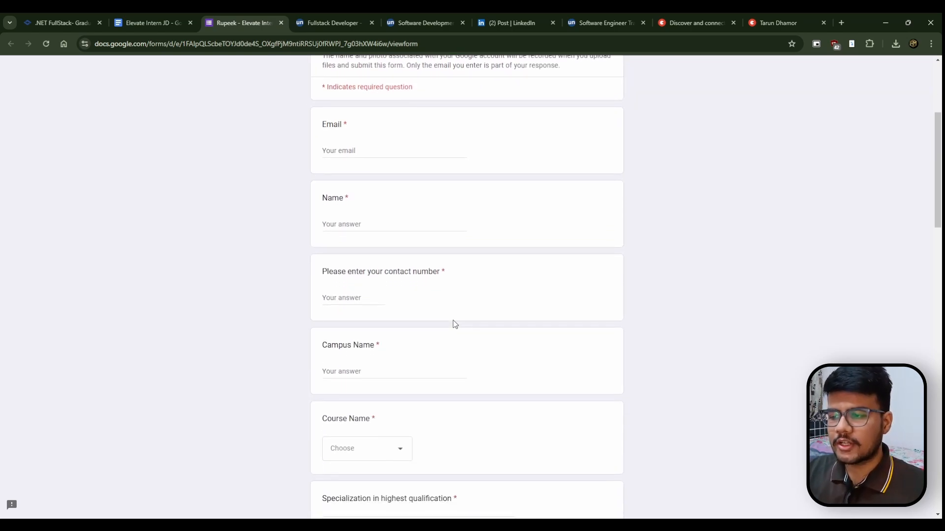
{"action": "scroll", "scroll_direction": "down", "scroll_amount": 3}
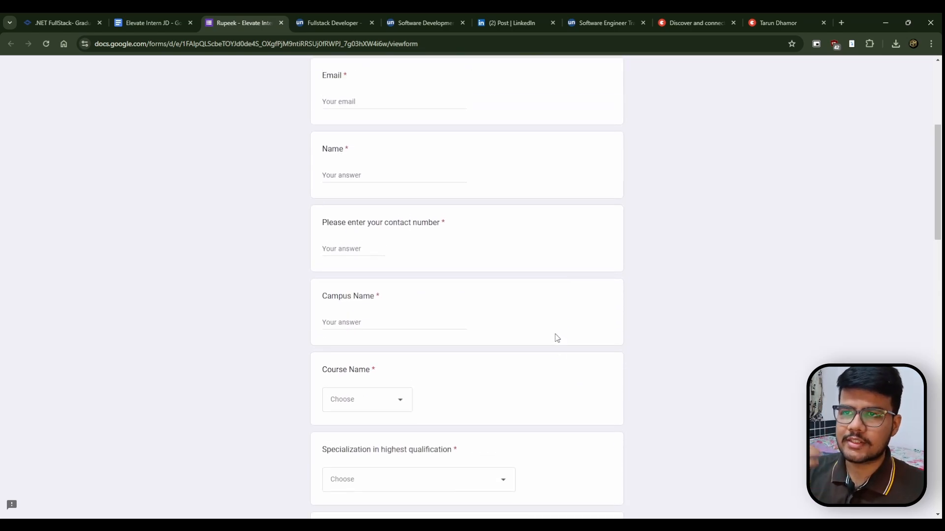
{"action": "scroll", "scroll_direction": "up", "scroll_amount": 3}
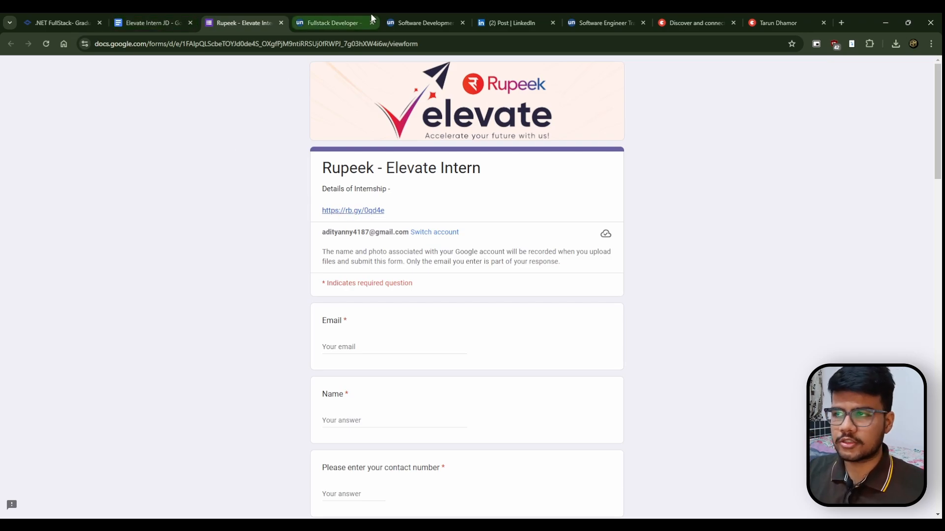
{"action": "left_click", "coordinate": [330, 23]}
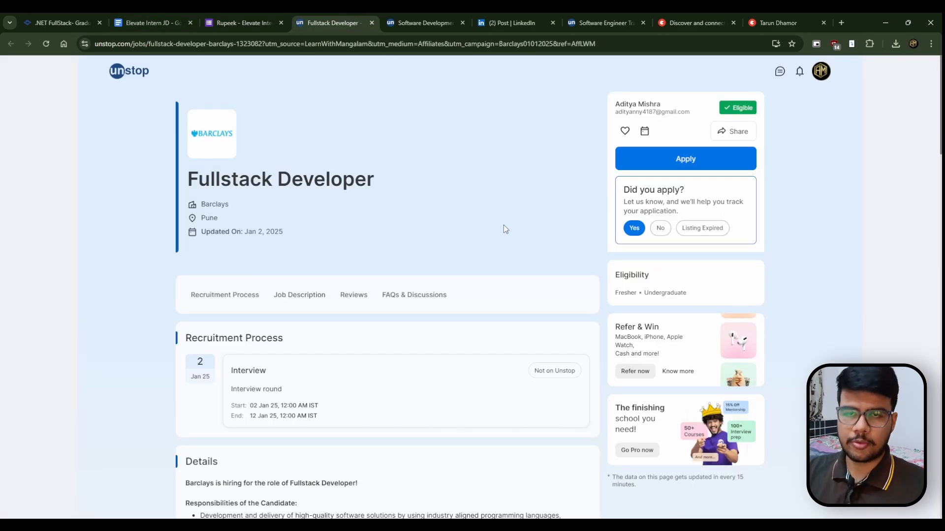
{"action": "mouse_move", "coordinate": [399, 260]}
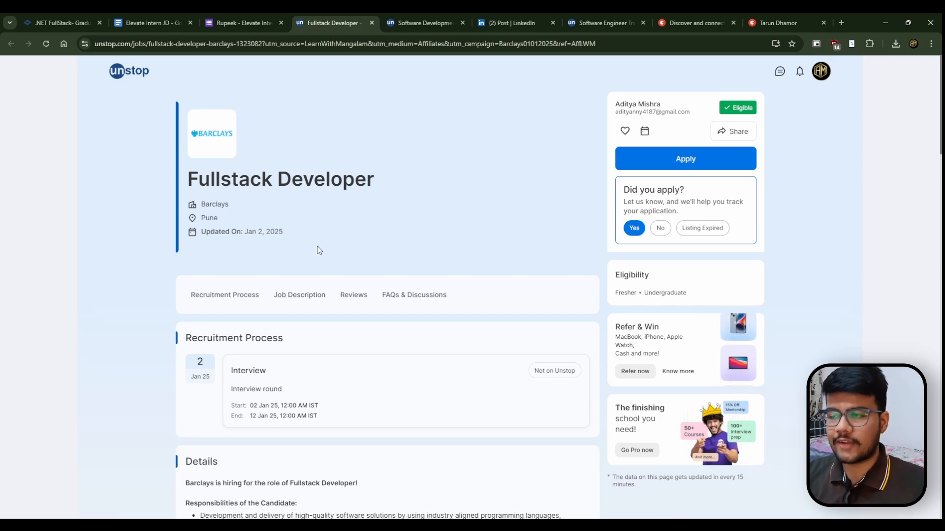
{"action": "scroll", "scroll_direction": "down", "scroll_amount": 3}
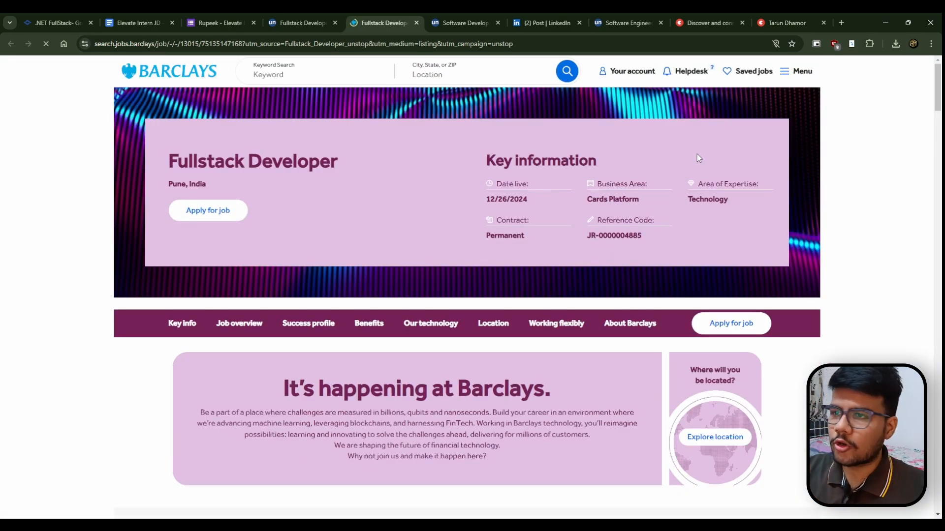
{"action": "scroll", "scroll_direction": "down", "scroll_amount": 3}
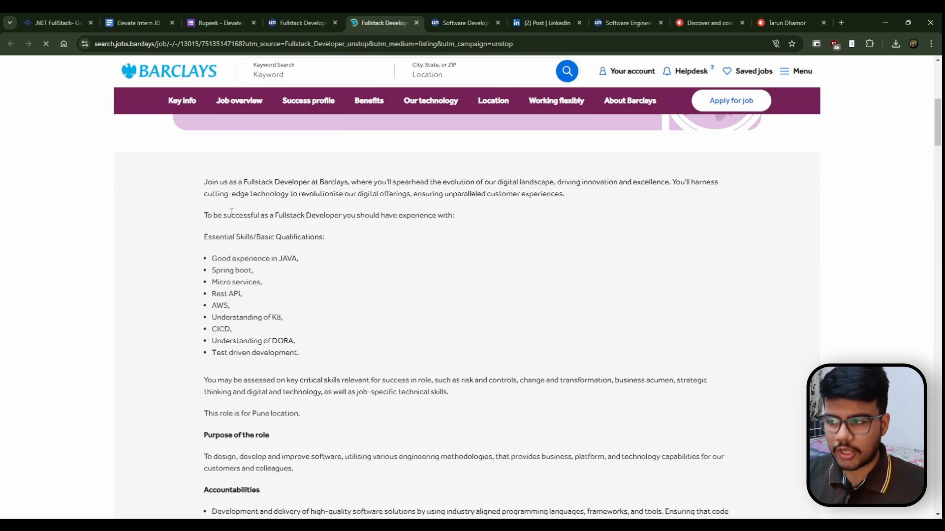
{"action": "left_click_drag", "start_coordinate": [204, 237], "coordinate": [298, 353]}
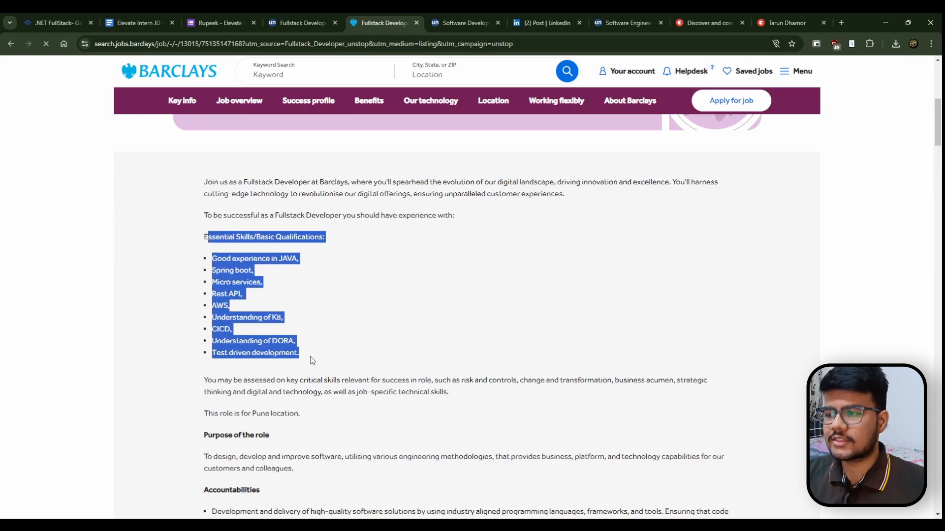
{"action": "left_click", "coordinate": [345, 345]}
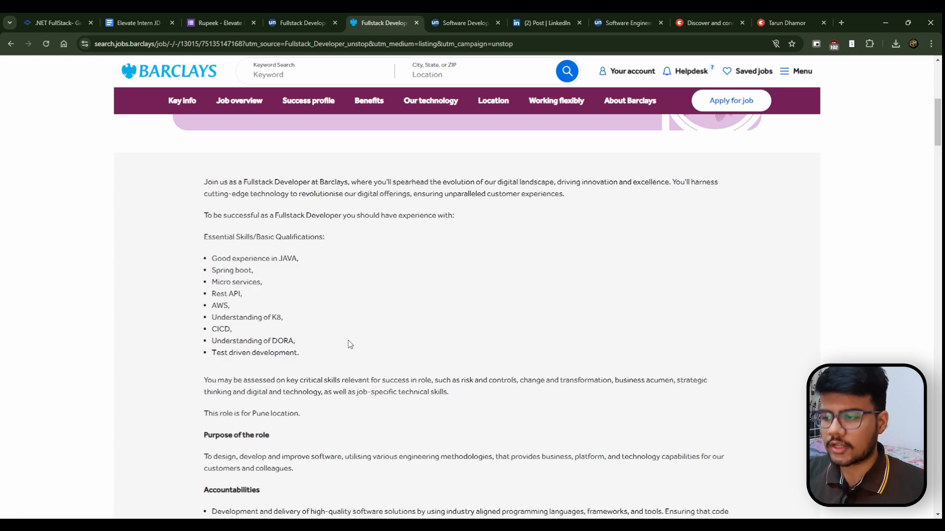
{"action": "scroll", "scroll_direction": "down", "scroll_amount": 3}
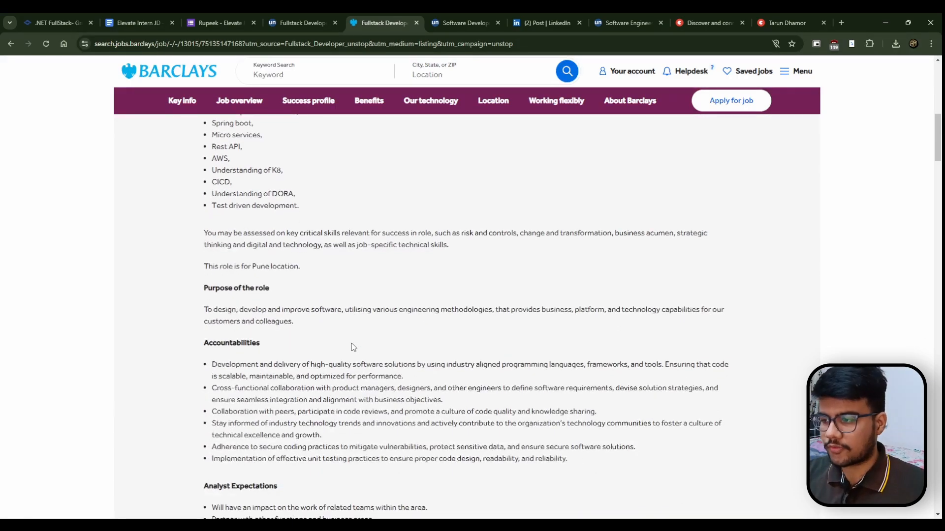
{"action": "scroll", "scroll_direction": "down", "scroll_amount": 3}
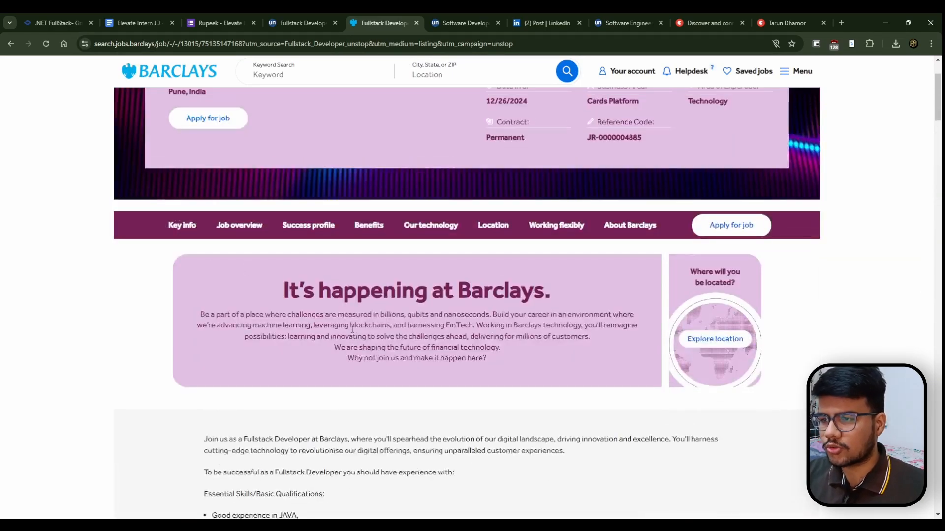
{"action": "scroll", "scroll_direction": "up", "scroll_amount": 3}
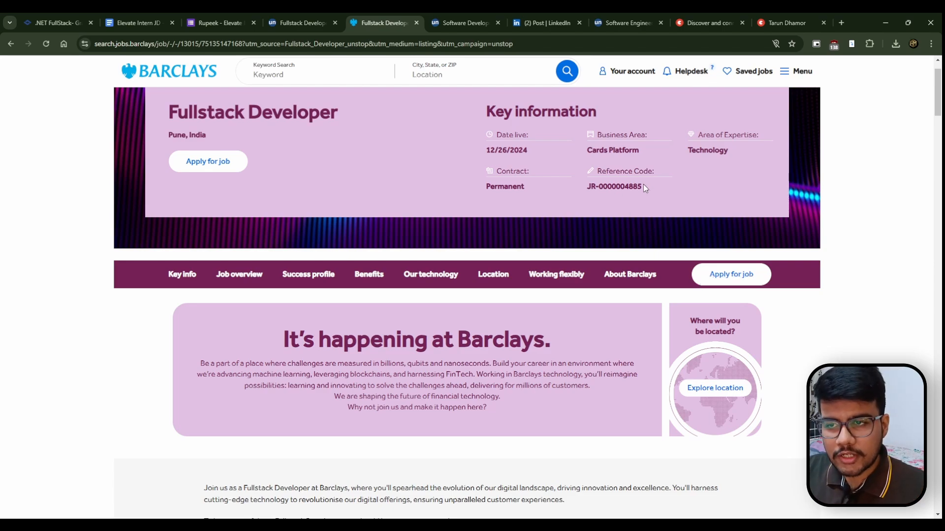
{"action": "double_click", "coordinate": [614, 186]}
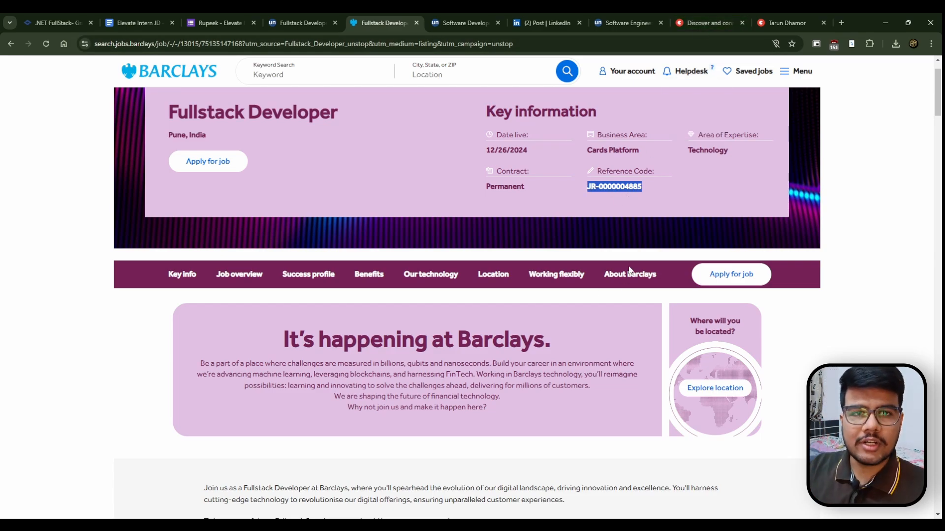
{"action": "left_click", "coordinate": [708, 23]}
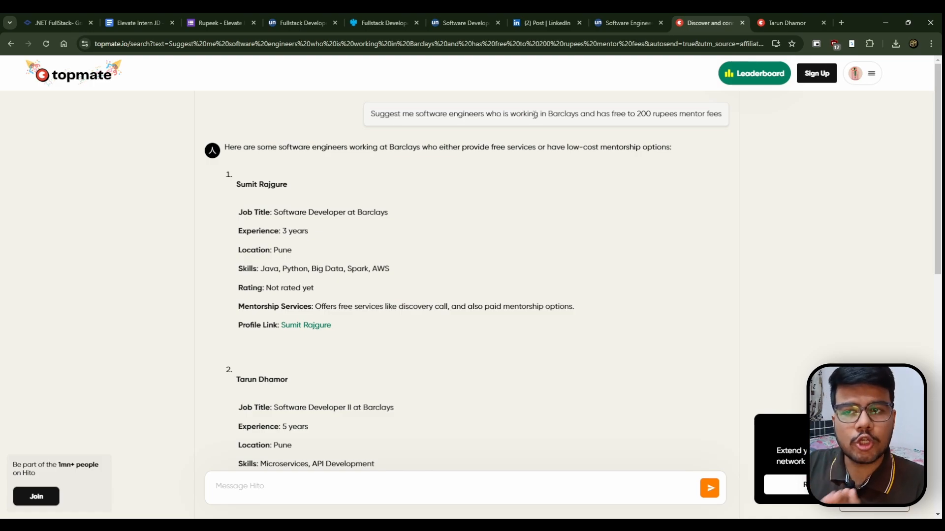
{"action": "scroll", "scroll_direction": "down", "scroll_amount": 3}
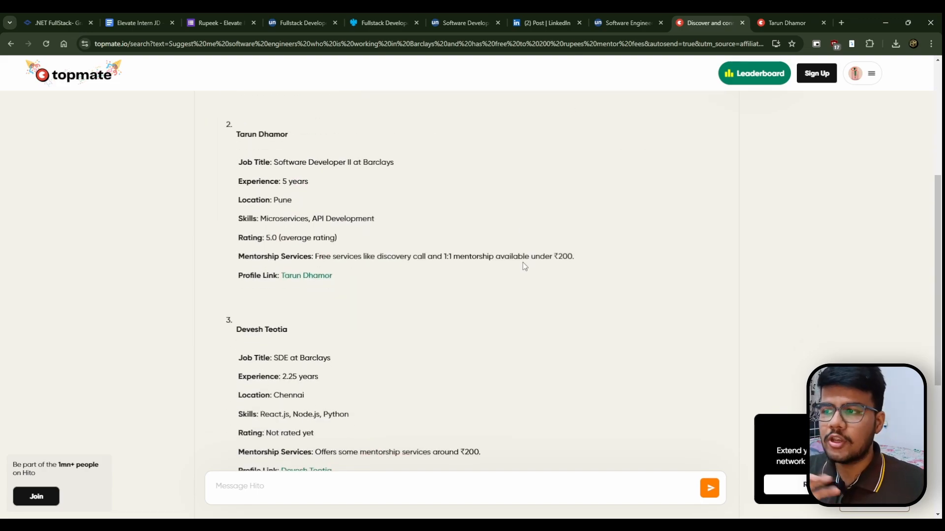
{"action": "mouse_move", "coordinate": [310, 279]}
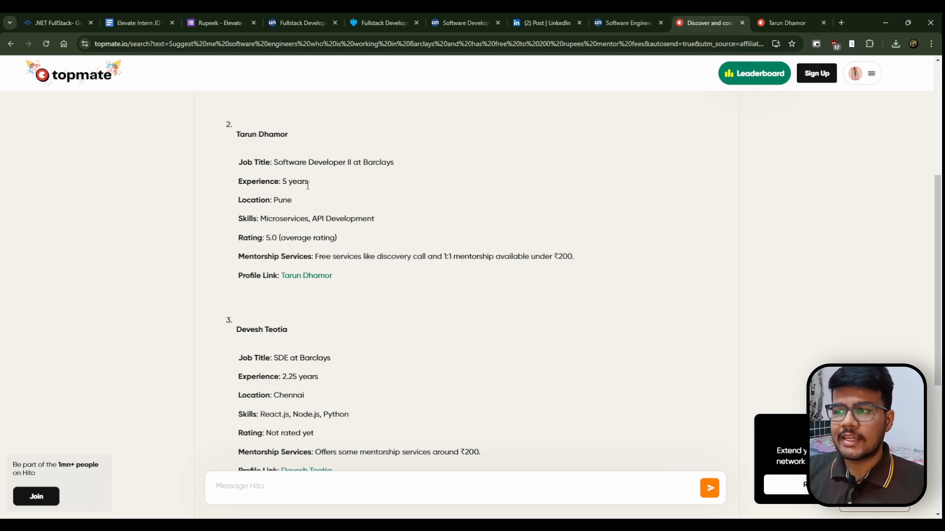
{"action": "double_click", "coordinate": [297, 182]}
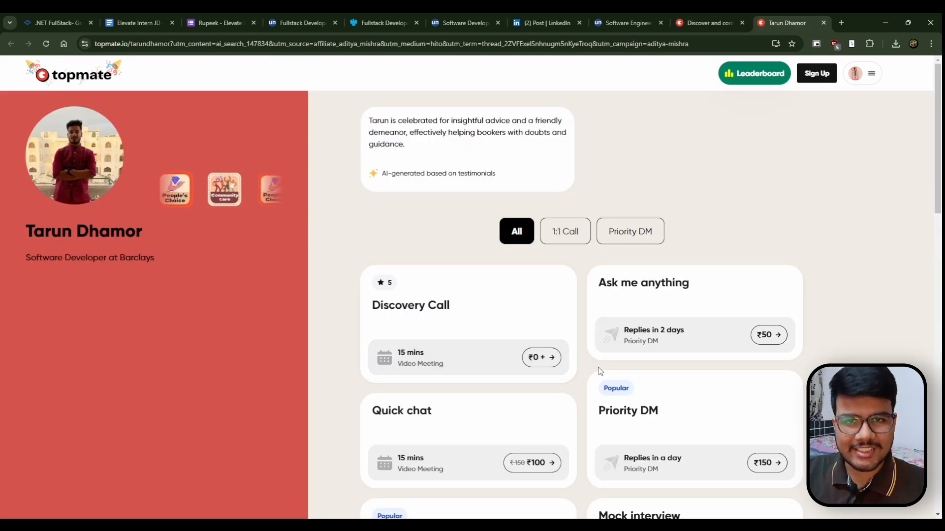
{"action": "scroll", "scroll_direction": "down", "scroll_amount": 3}
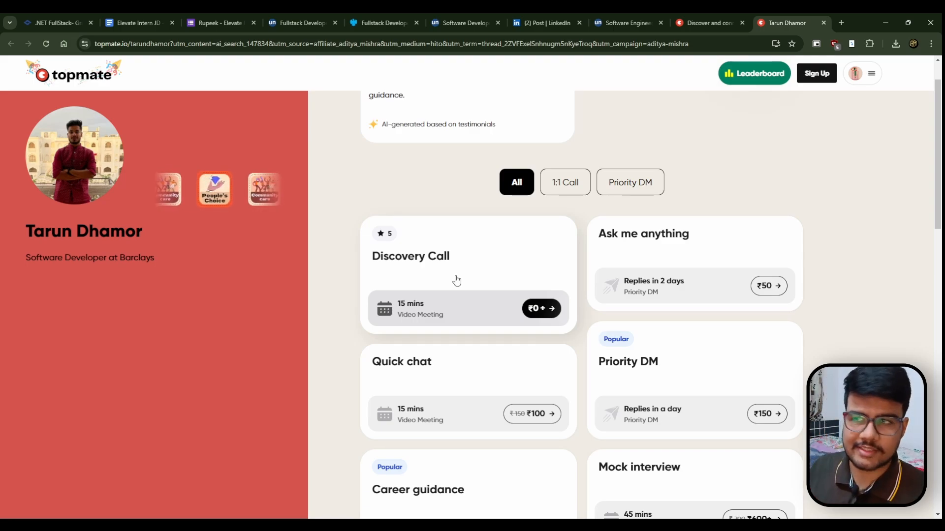
Step: View the Cisco Test and Automation Engineer listing, then open its Cisco Careers posting
{"action": "left_click", "coordinate": [461, 23]}
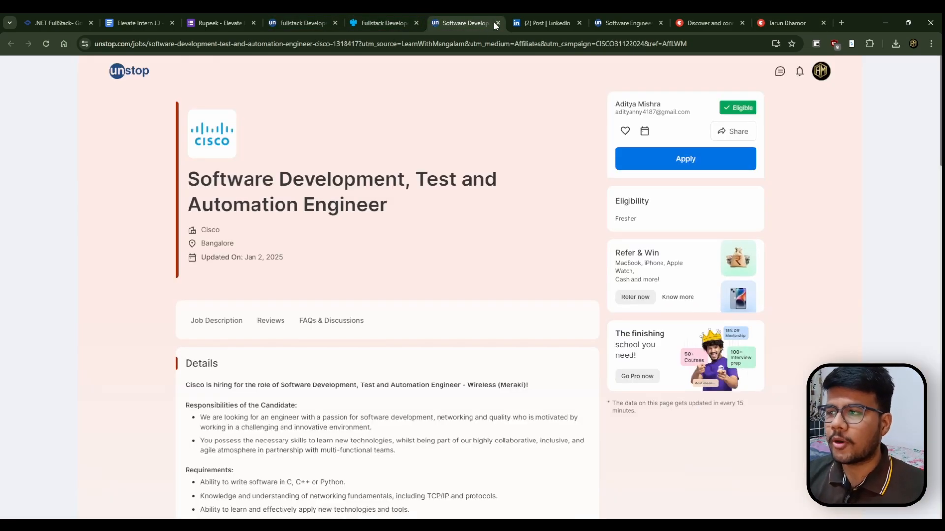
{"action": "left_click_drag", "start_coordinate": [187, 179], "coordinate": [313, 204]}
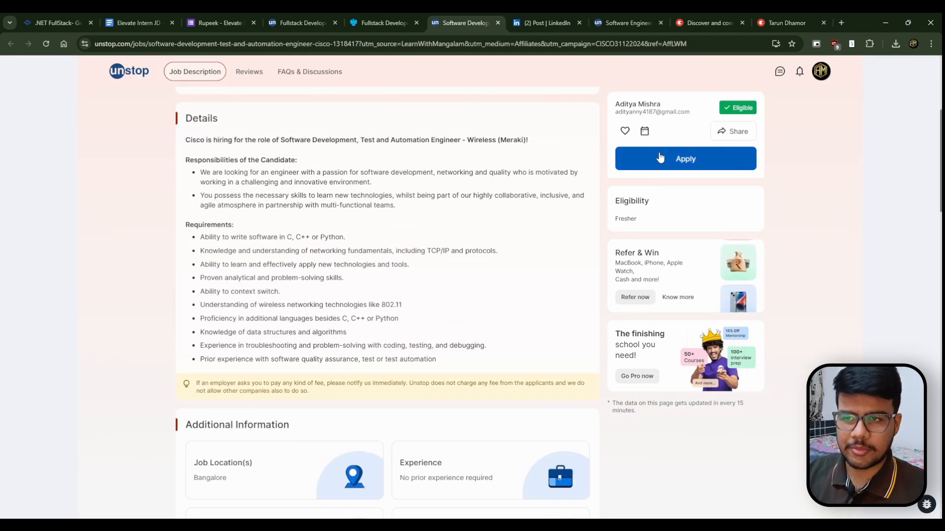
{"action": "left_click", "coordinate": [685, 159]}
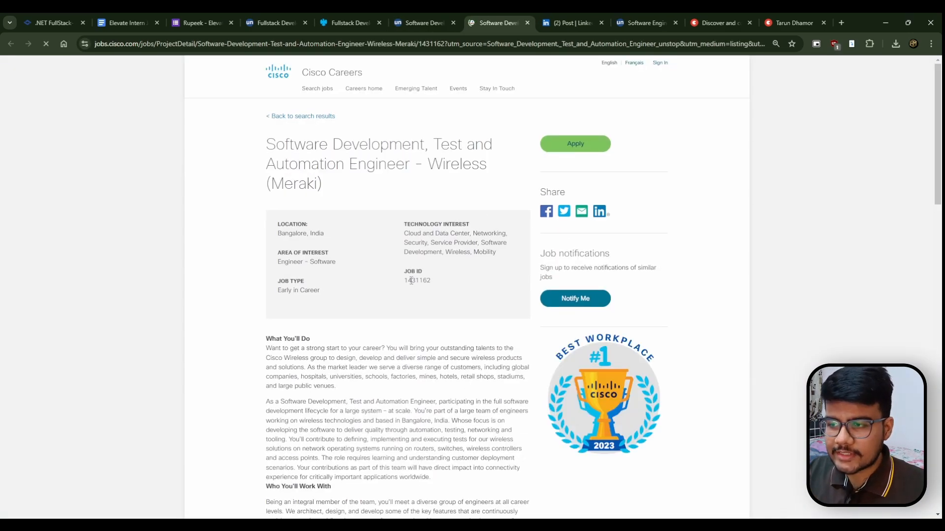
{"action": "double_click", "coordinate": [417, 281]}
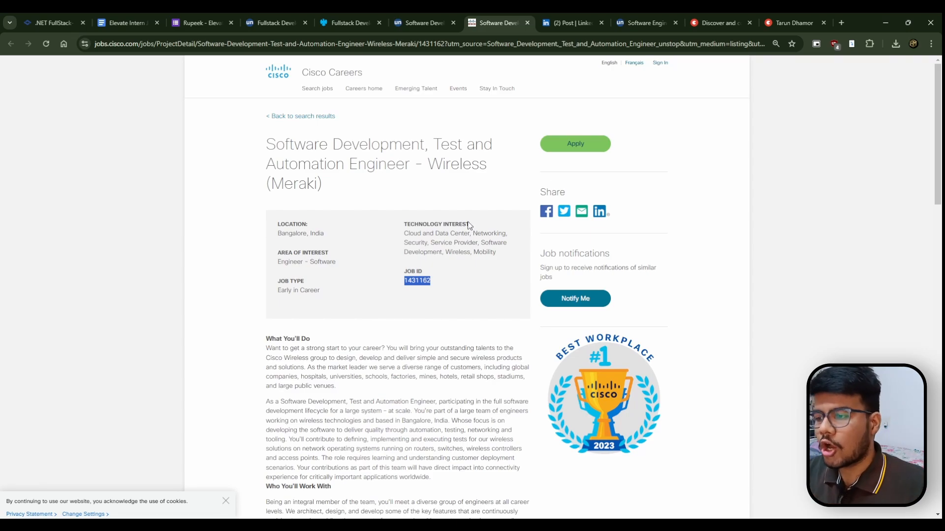
{"action": "scroll", "scroll_direction": "down", "scroll_amount": 3}
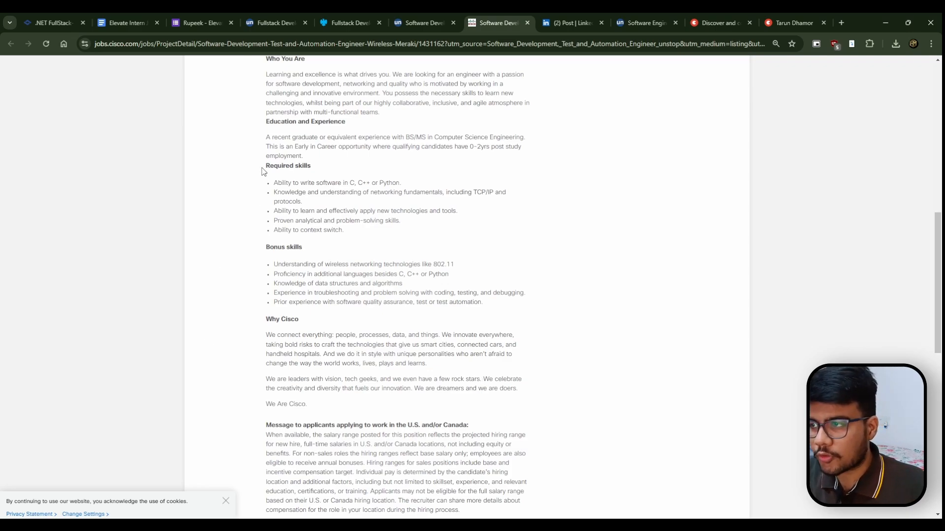
{"action": "double_click", "coordinate": [279, 166]}
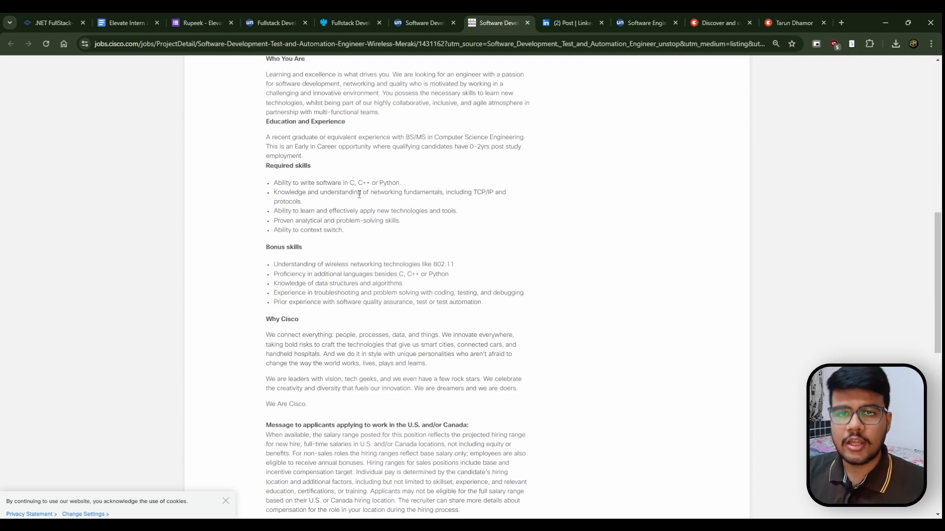
{"action": "mouse_move", "coordinate": [478, 333]}
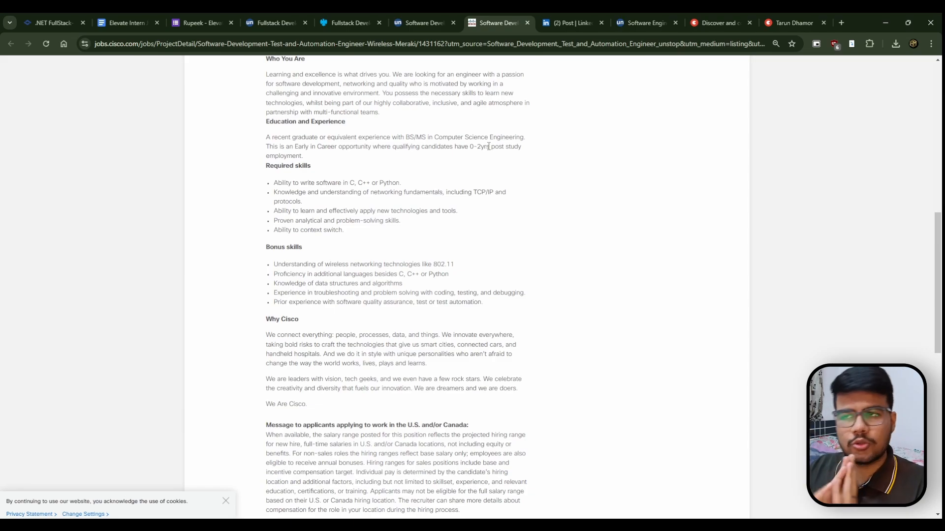
{"action": "left_click", "coordinate": [570, 23]}
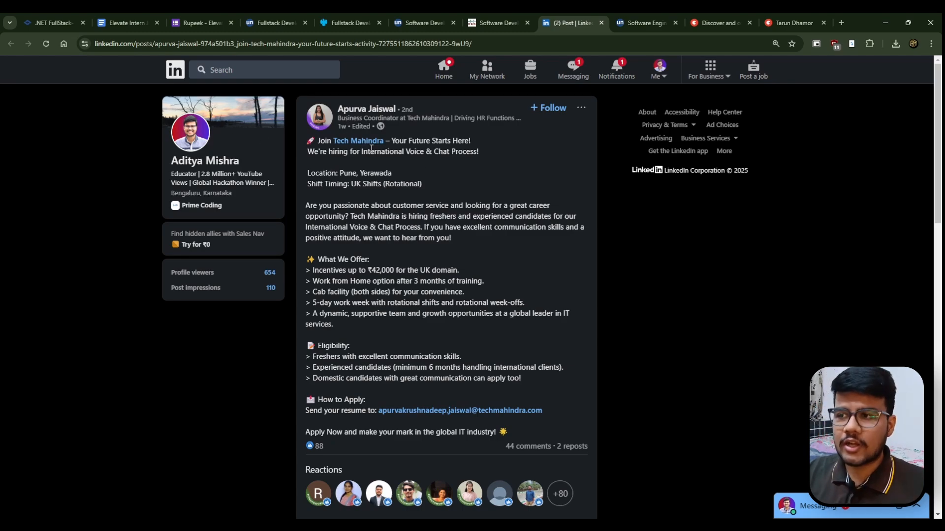
Step: Review the Tech Mahindra post's offer and eligibility, then move to the Winfo Trainee listing
{"action": "scroll", "scroll_direction": "down", "scroll_amount": 3}
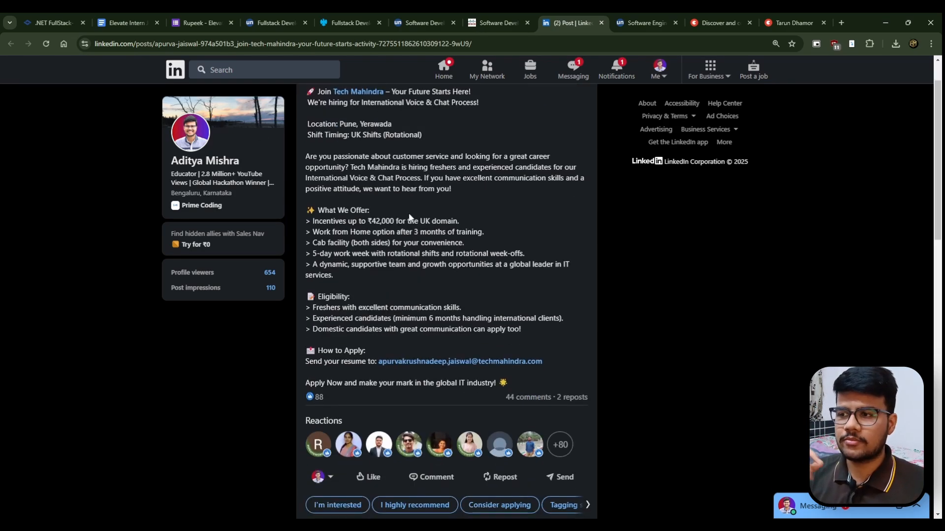
{"action": "scroll", "scroll_direction": "up", "scroll_amount": 3}
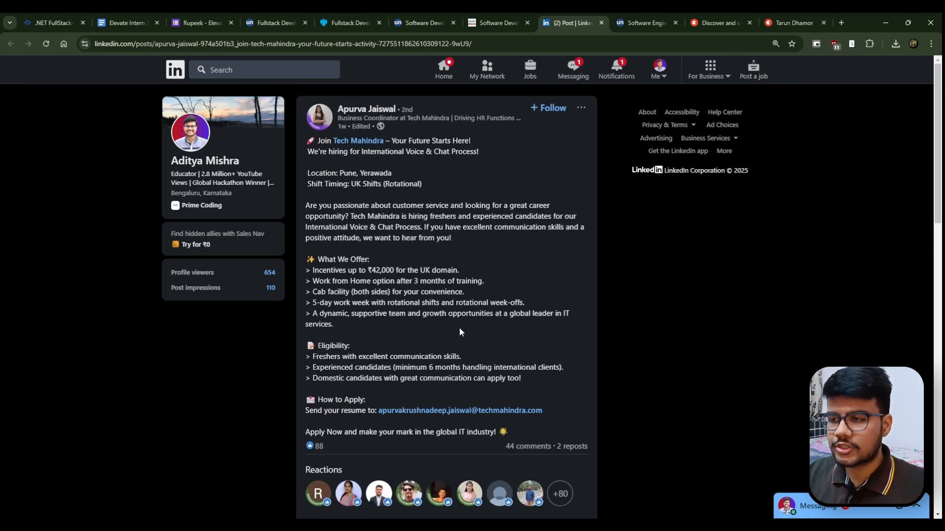
{"action": "left_click_drag", "start_coordinate": [319, 271], "coordinate": [422, 270]}
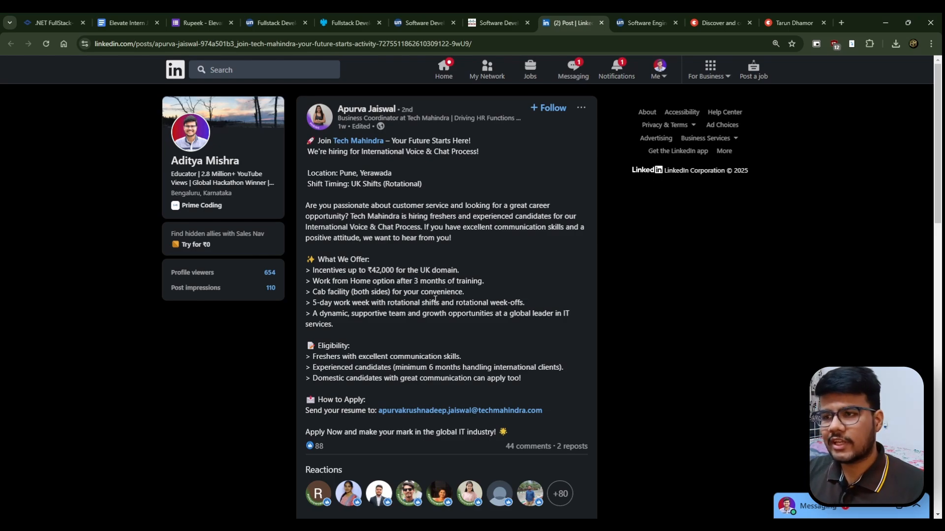
{"action": "mouse_move", "coordinate": [400, 214]}
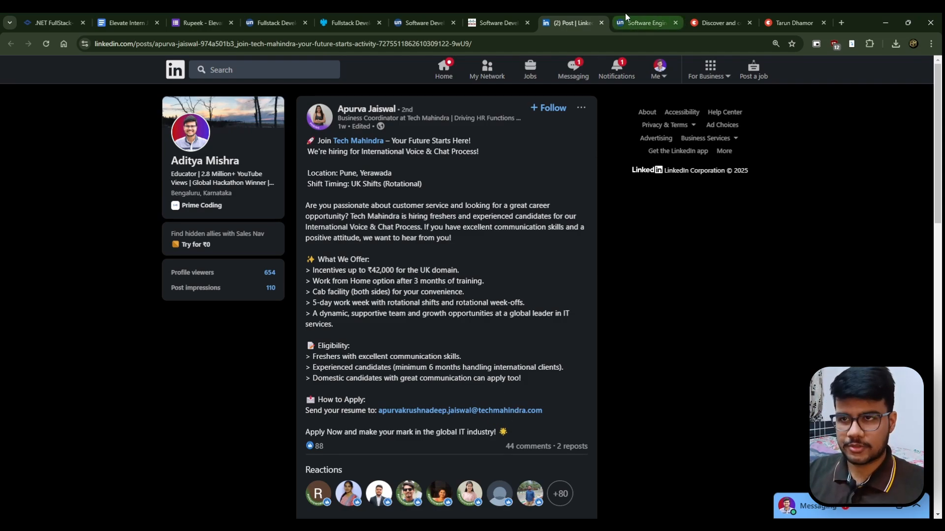
{"action": "left_click", "coordinate": [643, 23]}
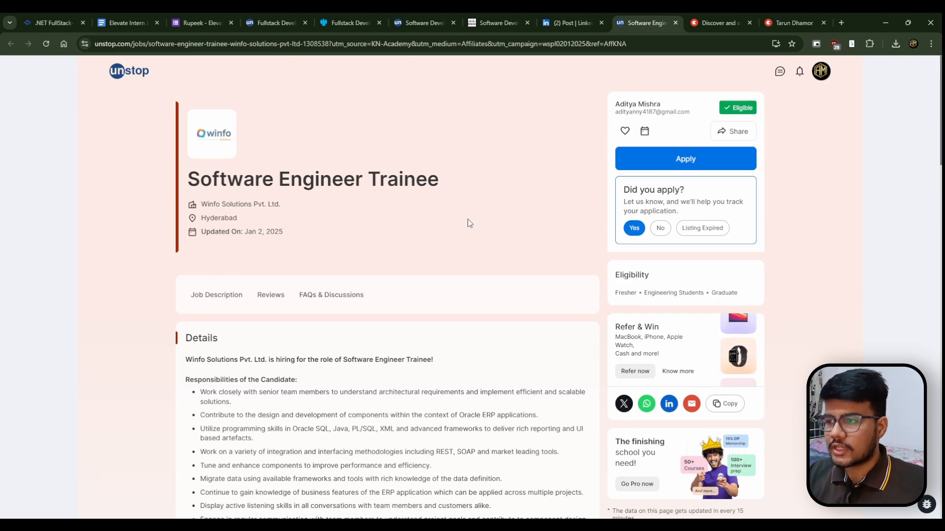
Step: Highlight the Winfo Trainee title and Requirements, then open its Keka careers posting
{"action": "left_click_drag", "start_coordinate": [218, 180], "coordinate": [404, 179]}
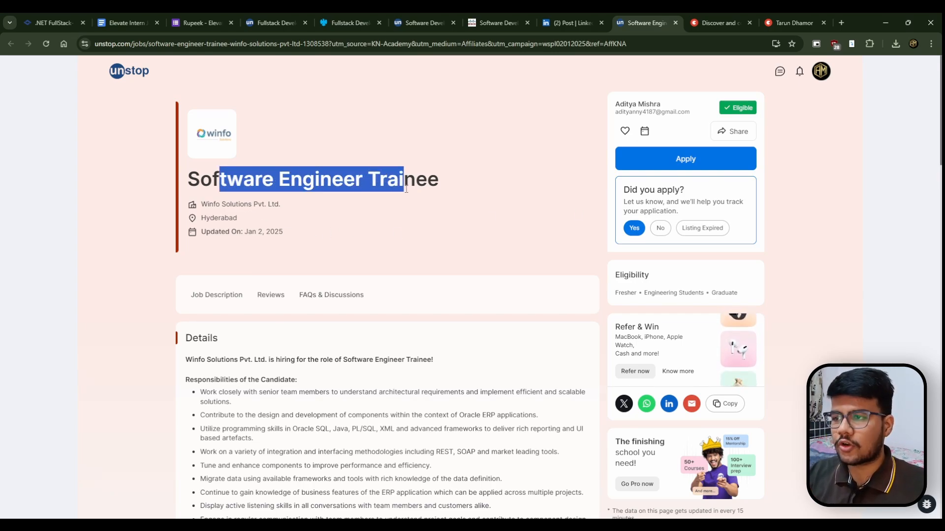
{"action": "scroll", "scroll_direction": "down", "scroll_amount": 3}
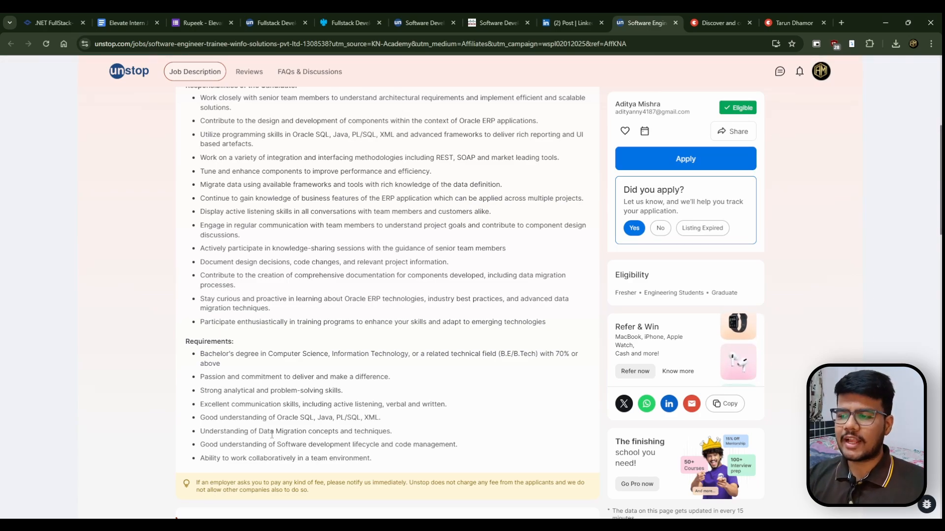
{"action": "left_click_drag", "start_coordinate": [185, 341], "coordinate": [372, 458]}
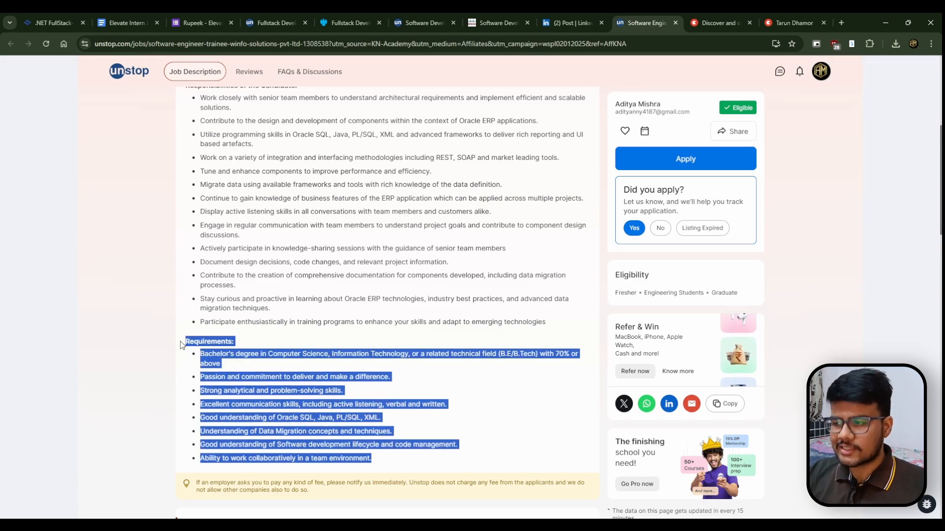
{"action": "left_click", "coordinate": [432, 317]}
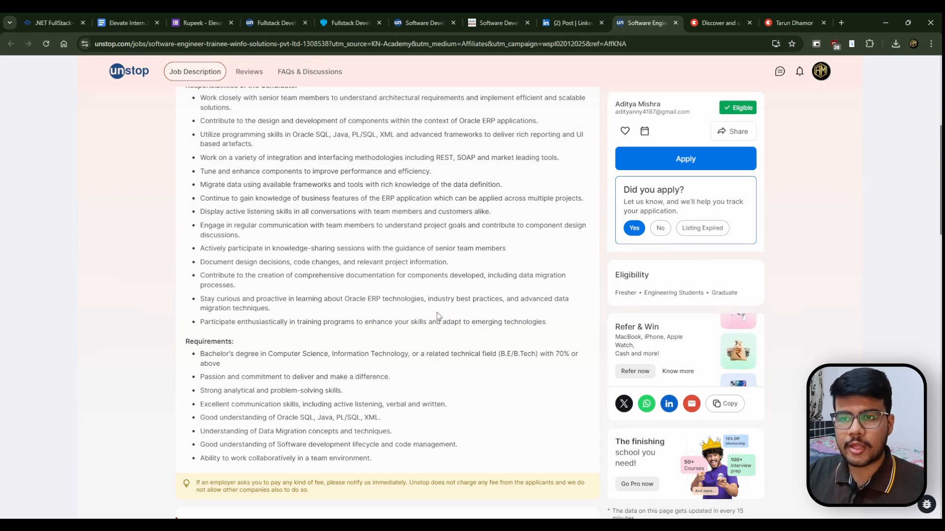
{"action": "left_click", "coordinate": [685, 159]}
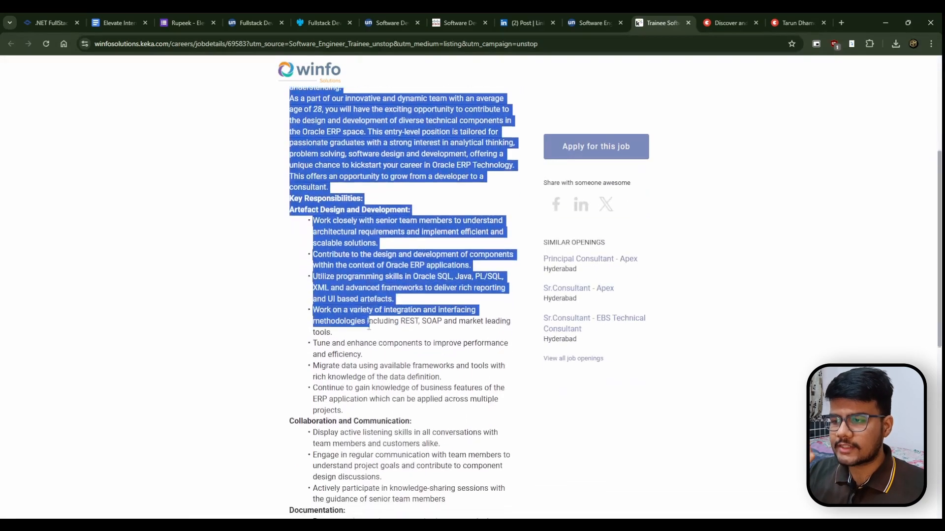
{"action": "scroll", "scroll_direction": "down", "scroll_amount": 3}
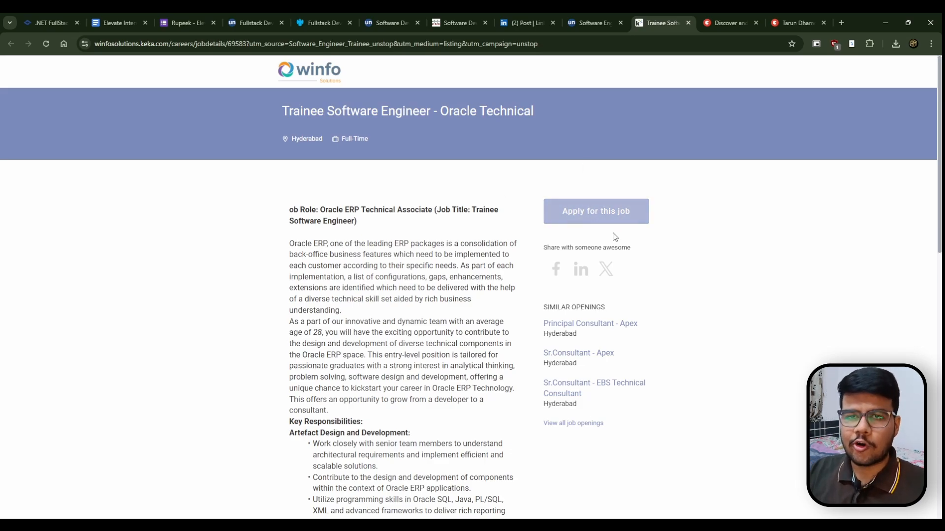
{"action": "left_click", "coordinate": [595, 211]}
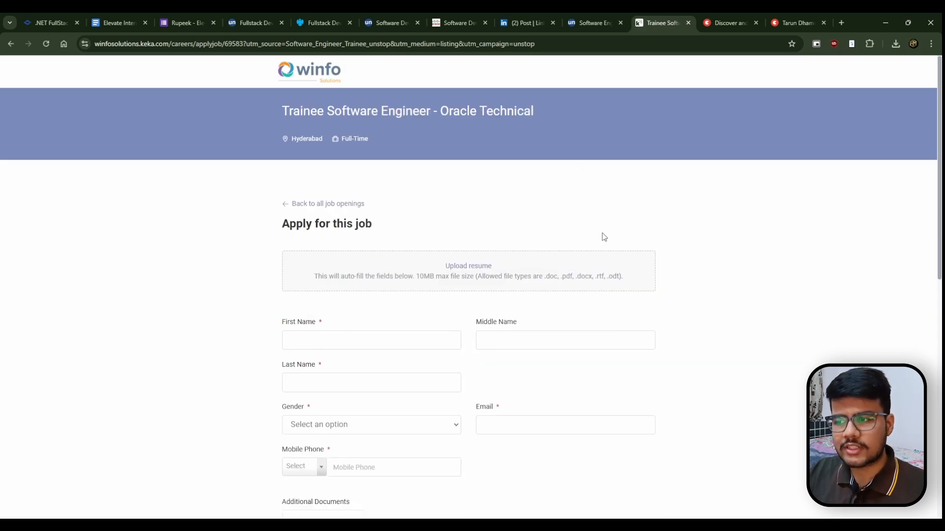
{"action": "scroll", "scroll_direction": "down", "scroll_amount": 3}
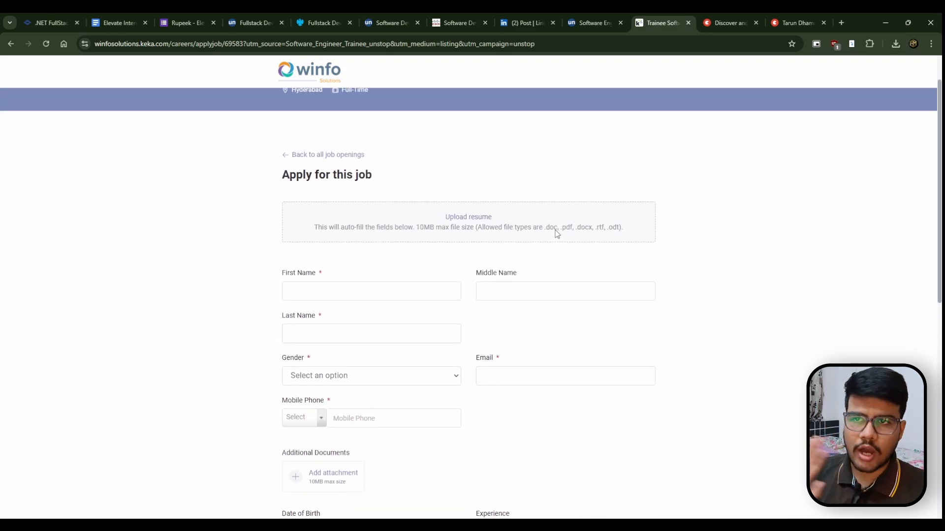
{"action": "left_click", "coordinate": [794, 23]}
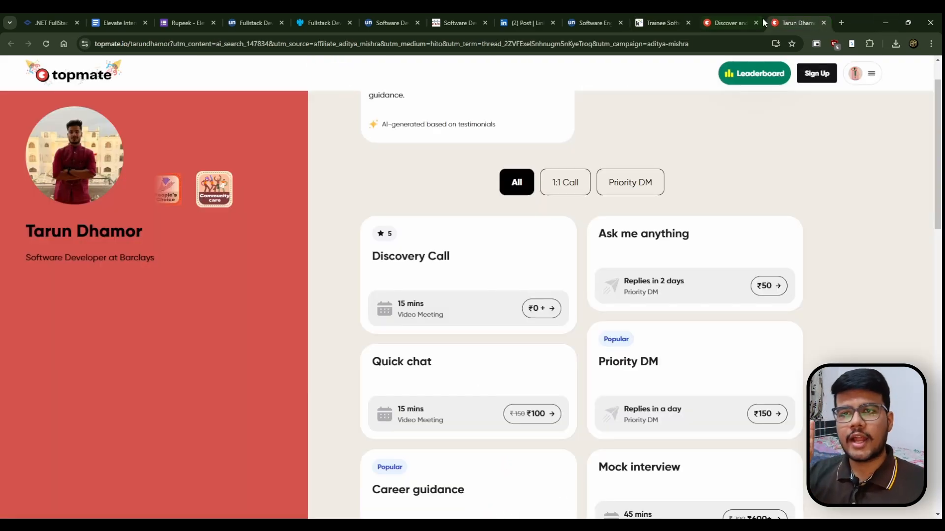